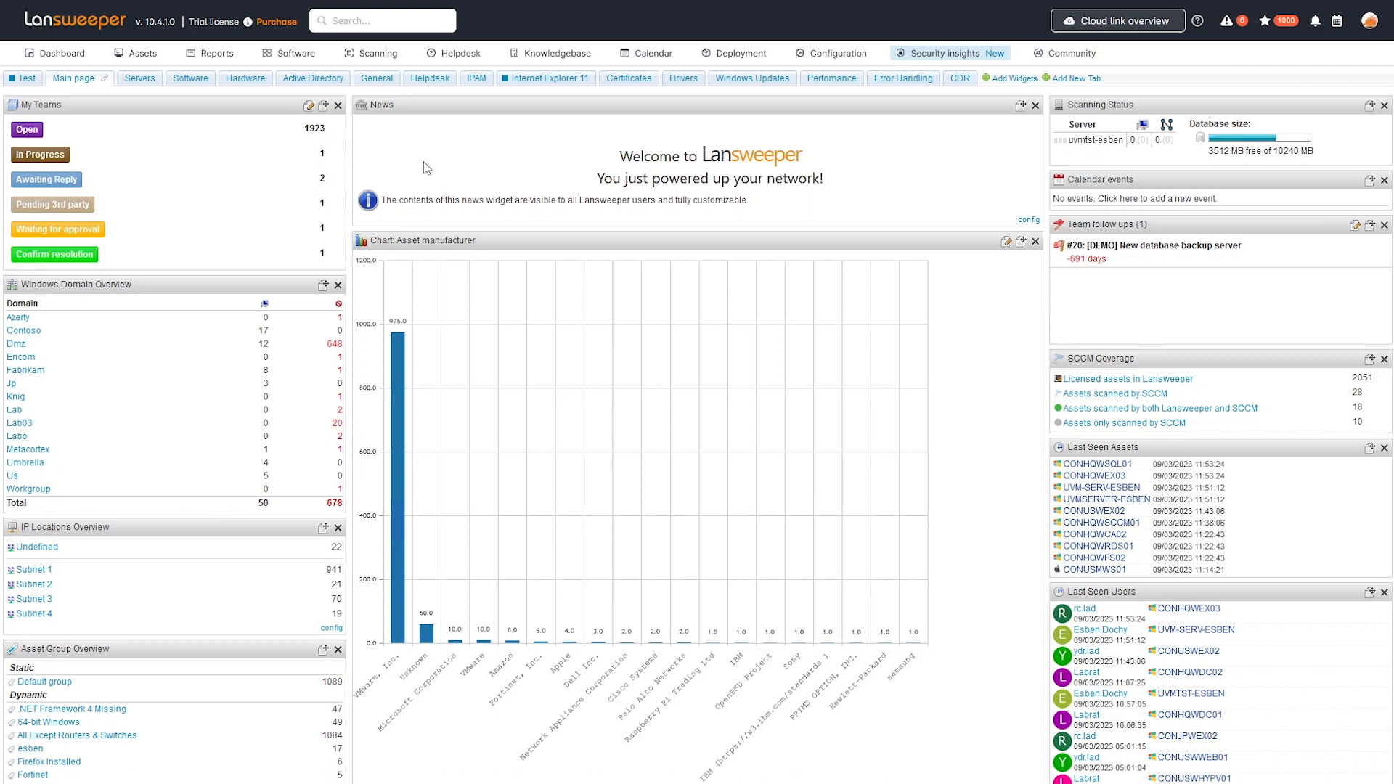
mouse_move(342, 70)
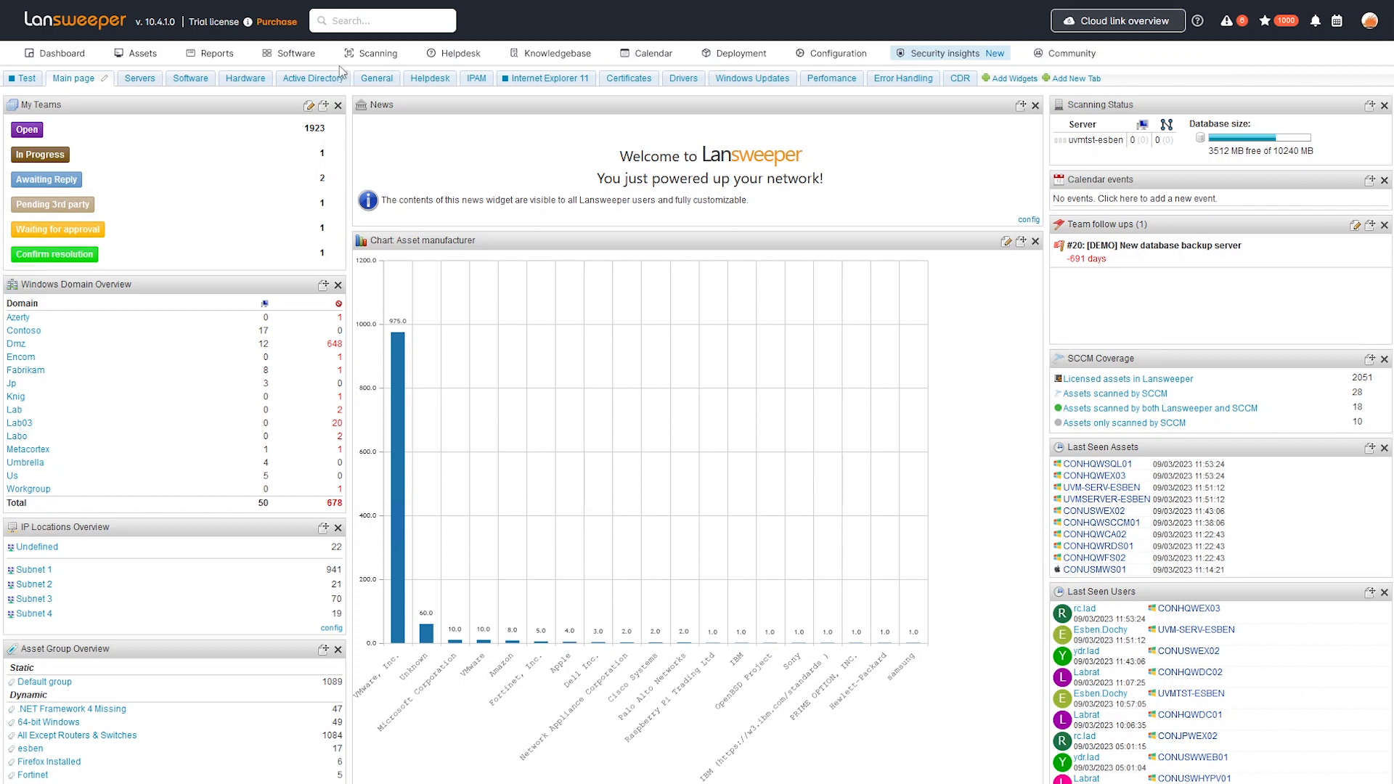
Open the Scanning menu from the dashboard's top menu bar
click(377, 53)
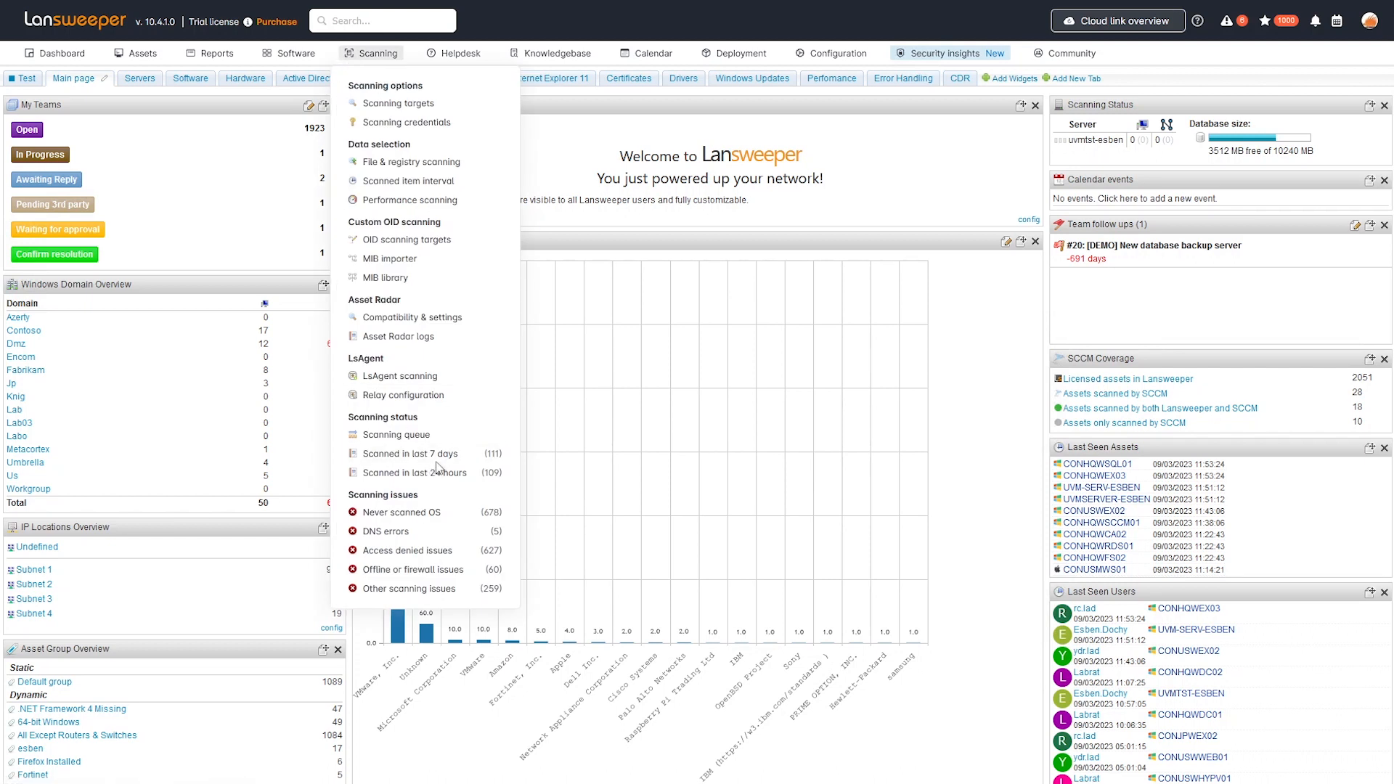
mouse_move(411, 351)
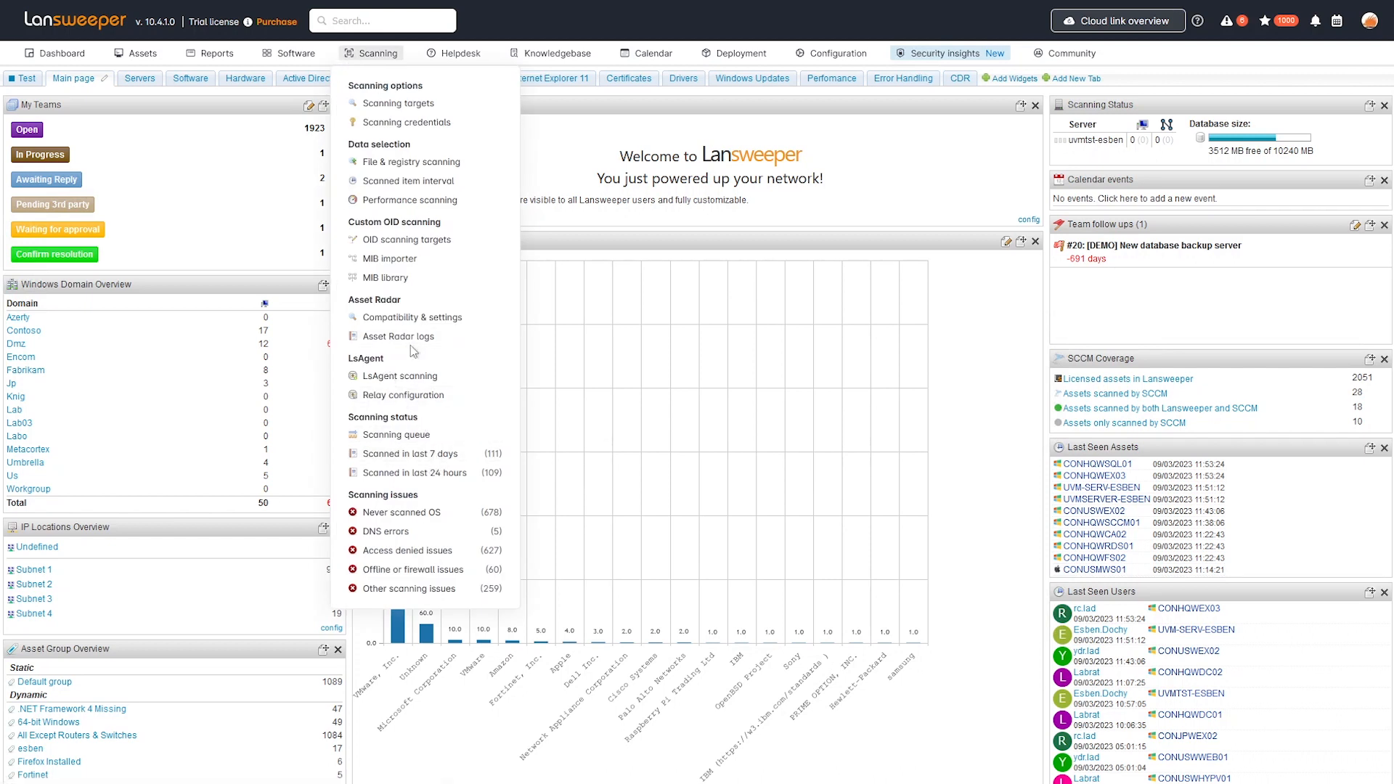
mouse_move(387, 277)
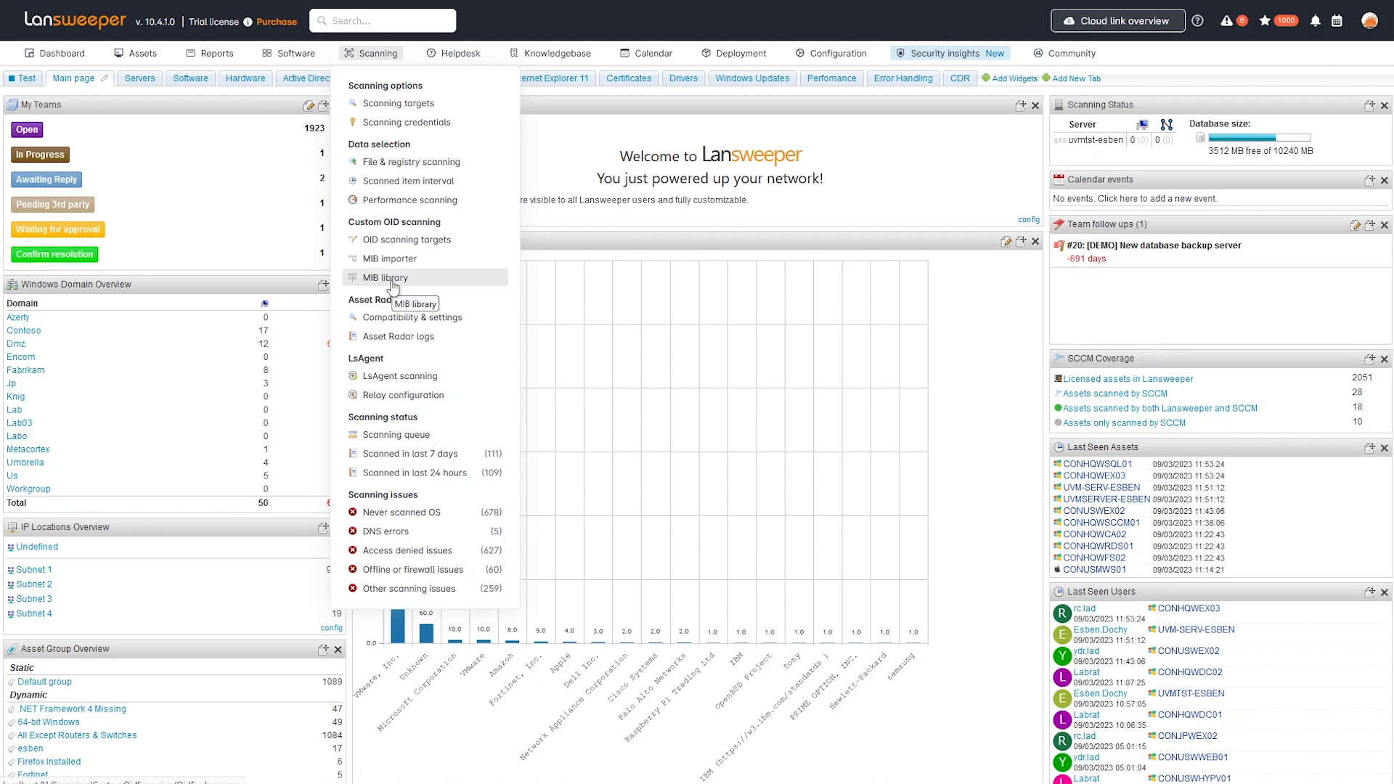
Open the MIB library and search it for 'fortigate'
click(386, 276)
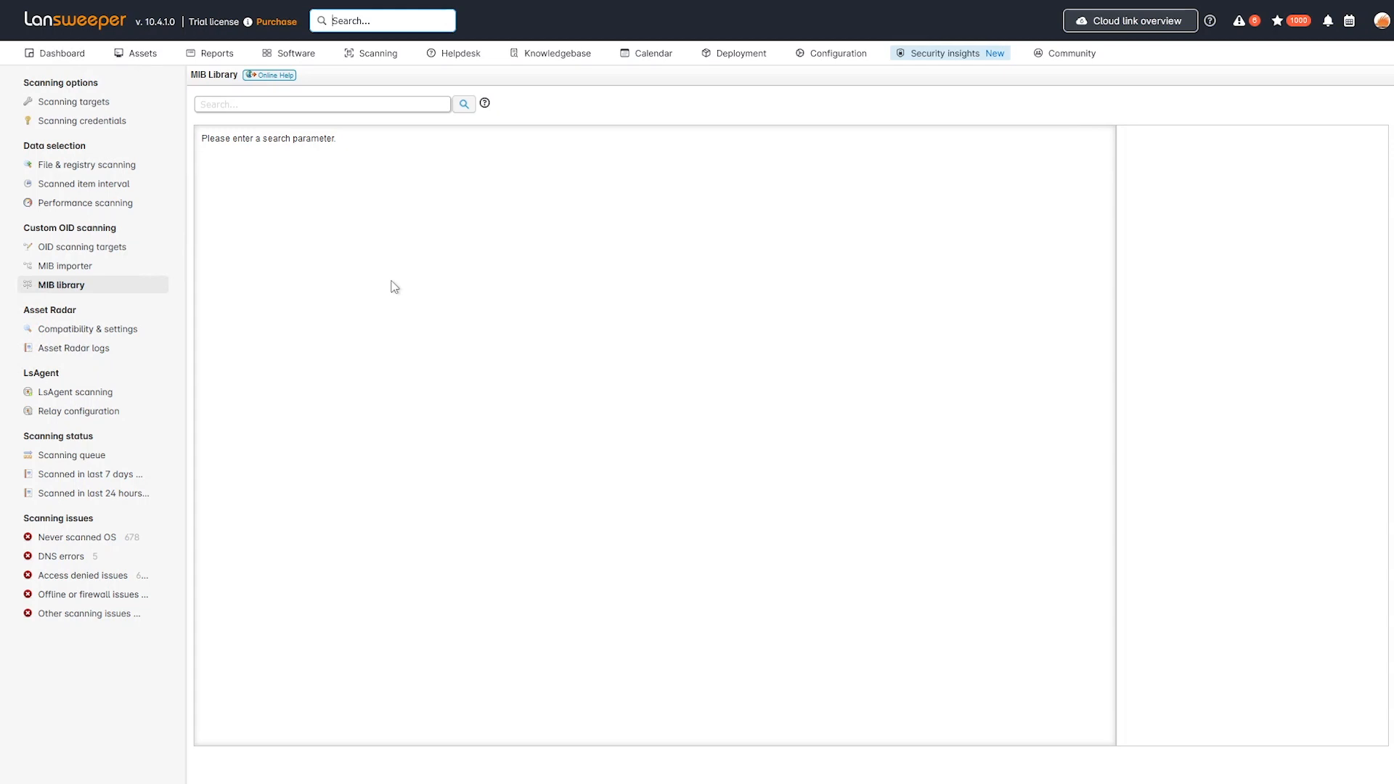
click(322, 103)
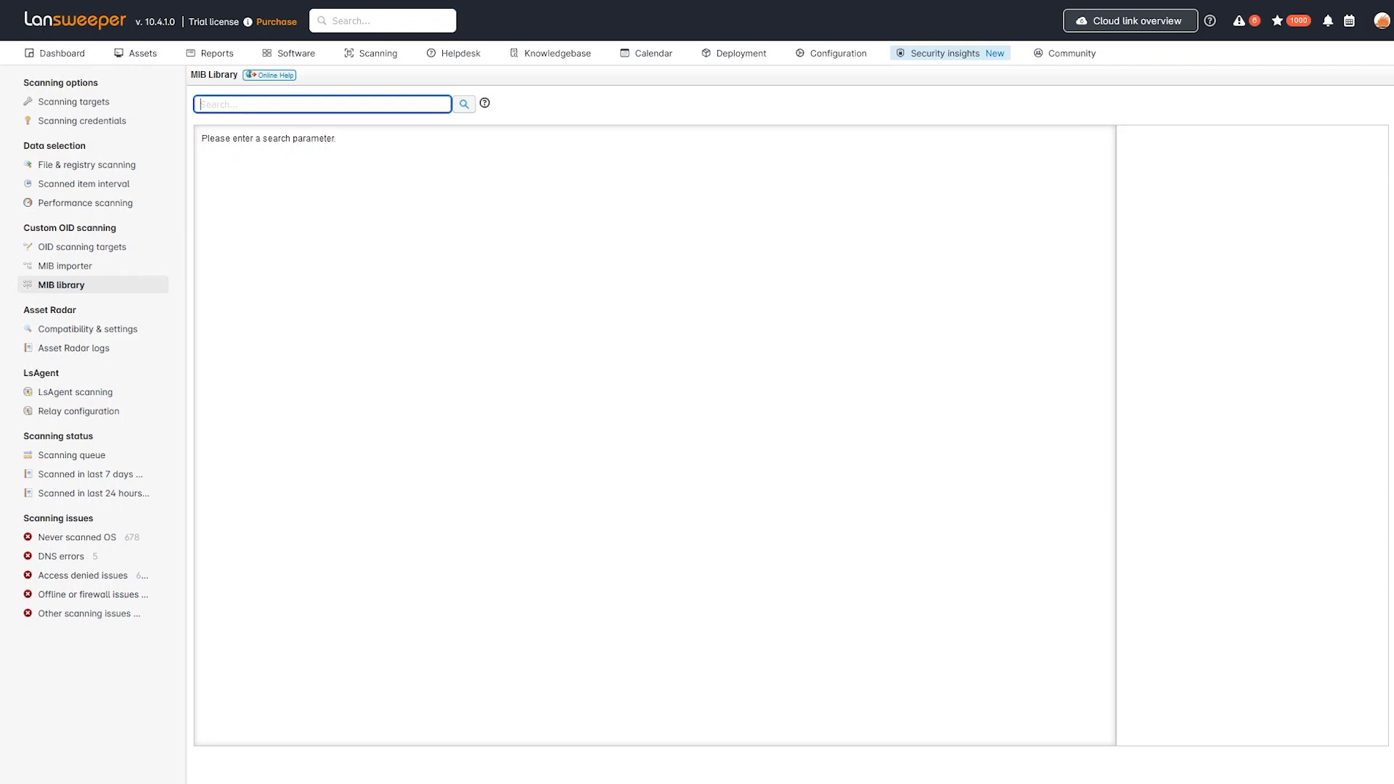
text(for)
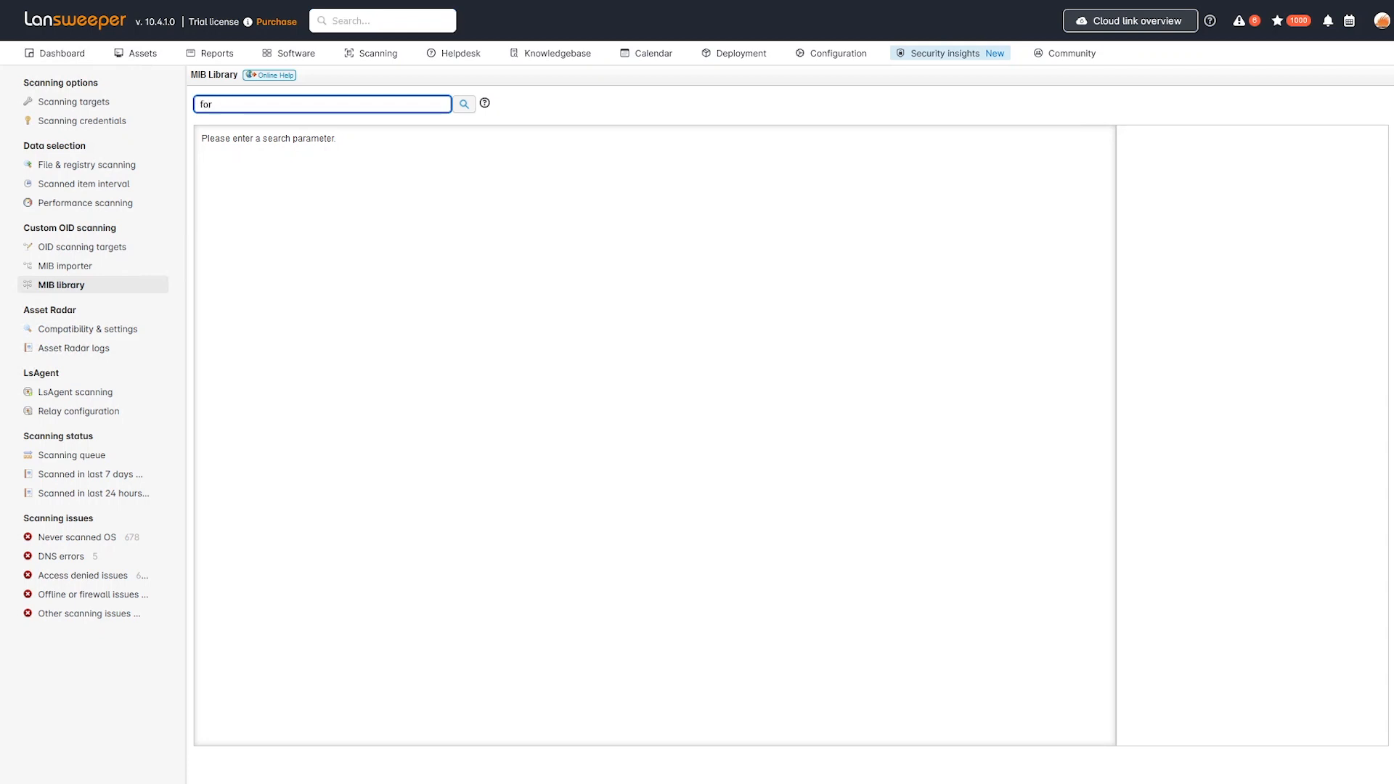
text(tigate)
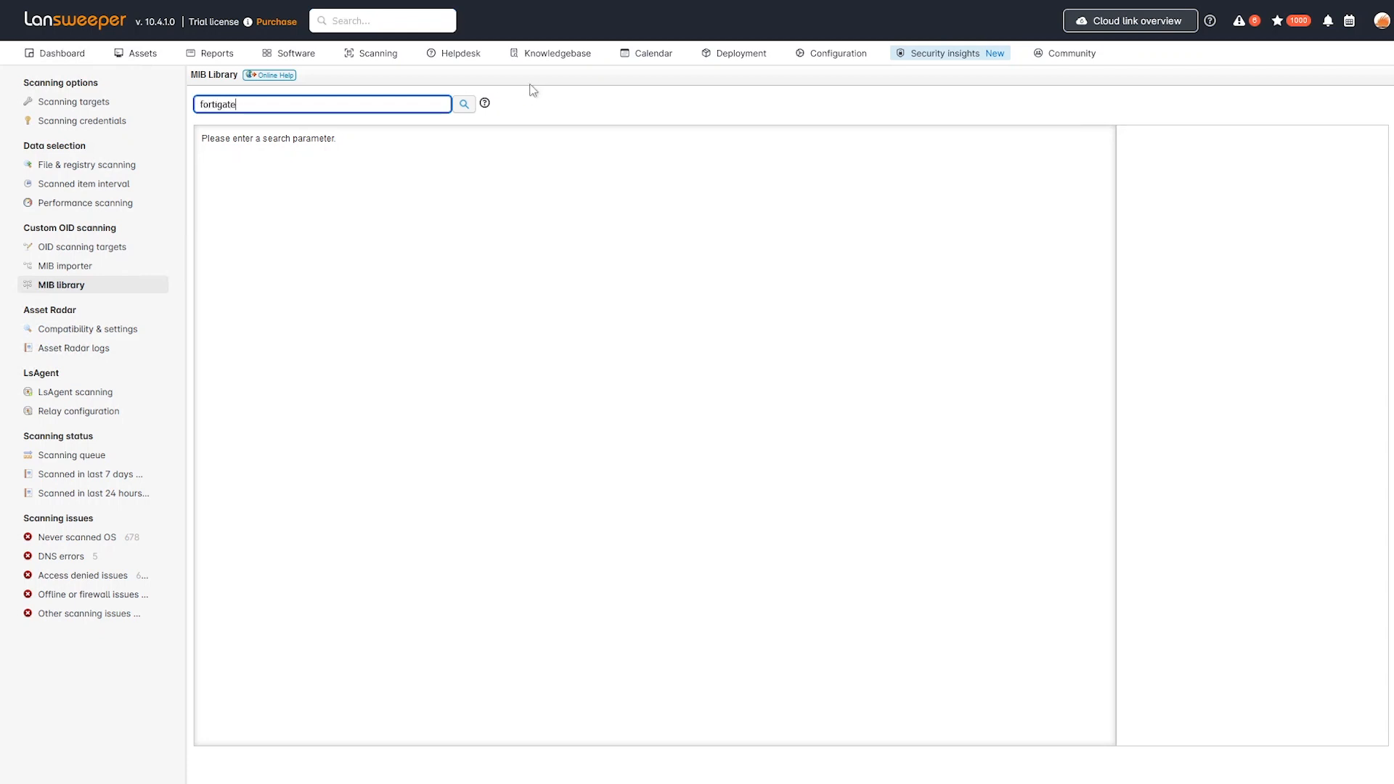
click(463, 103)
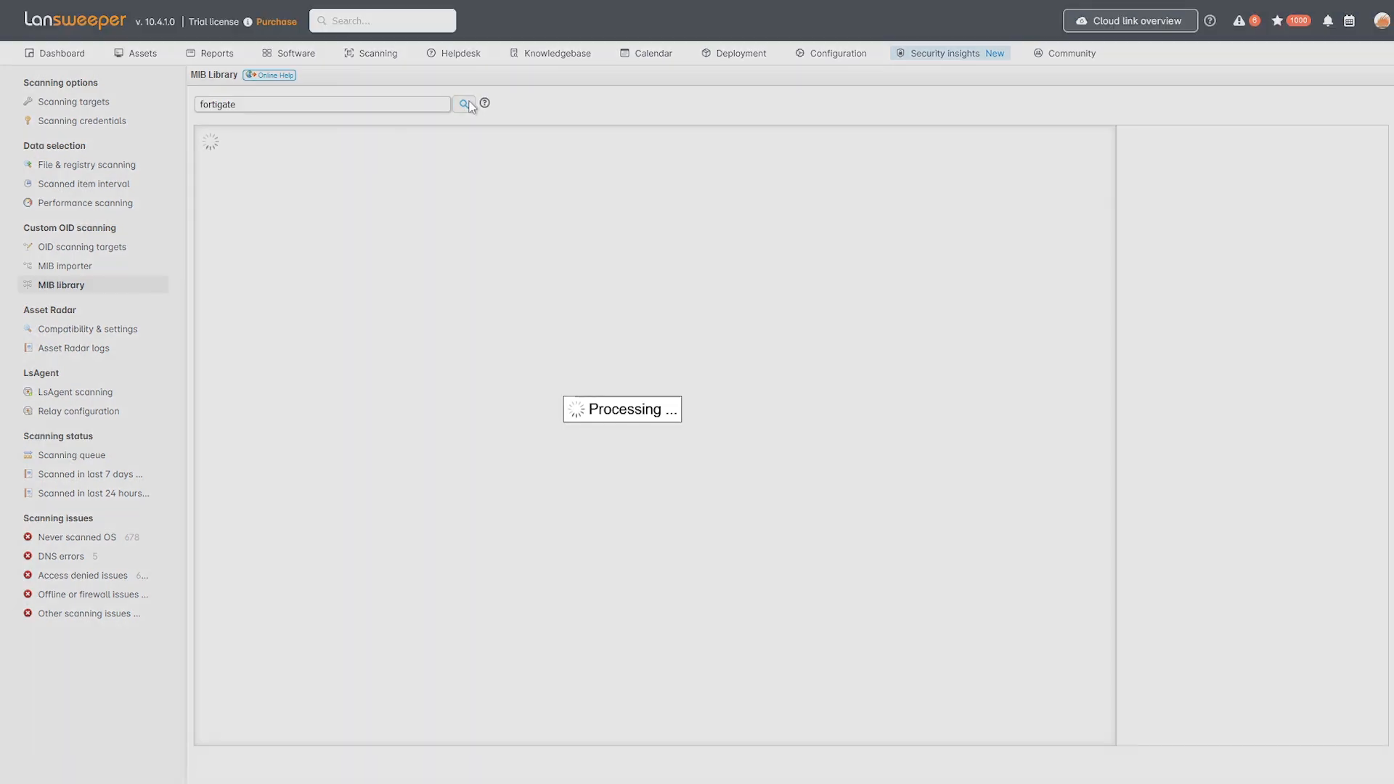
Rerun the fortigate search and tick the fg sys version (…101.4.1.1.0) OID
click(463, 104)
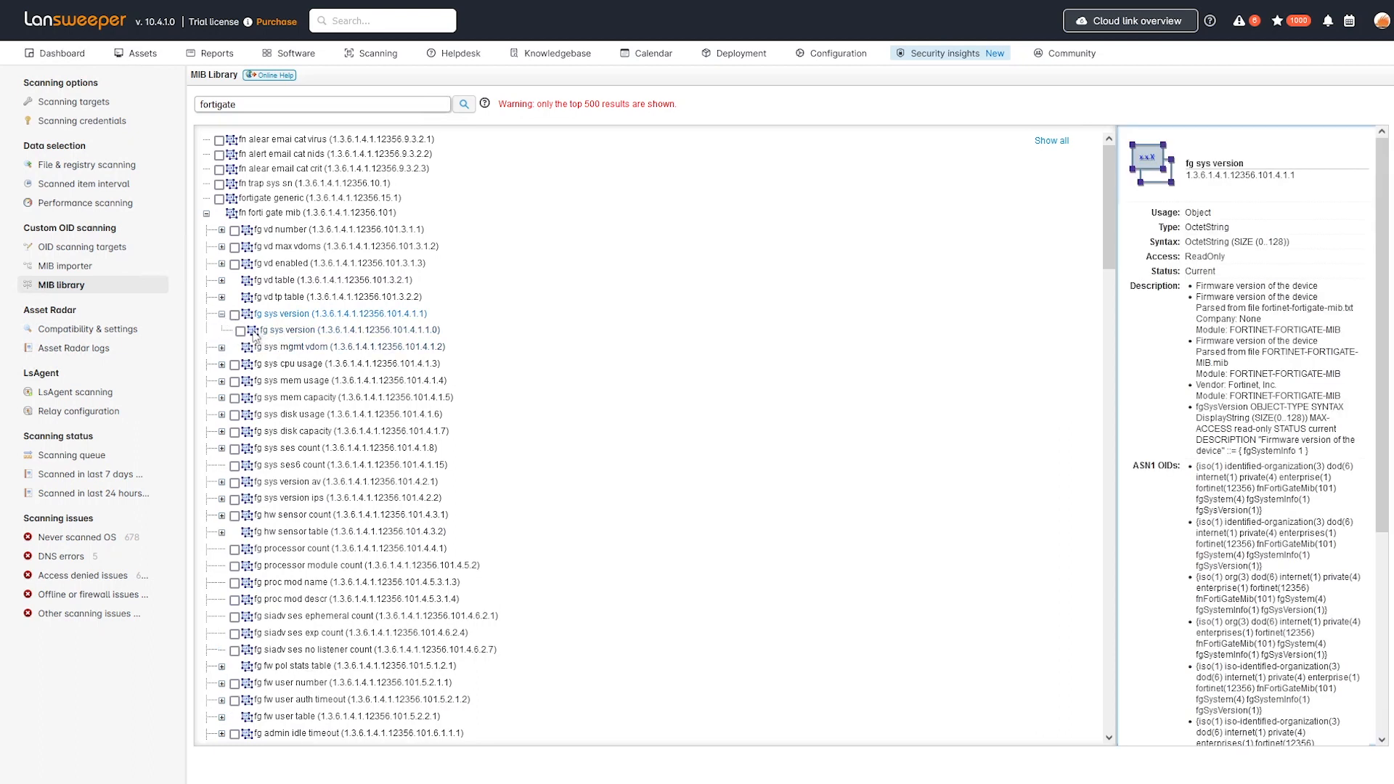
click(240, 329)
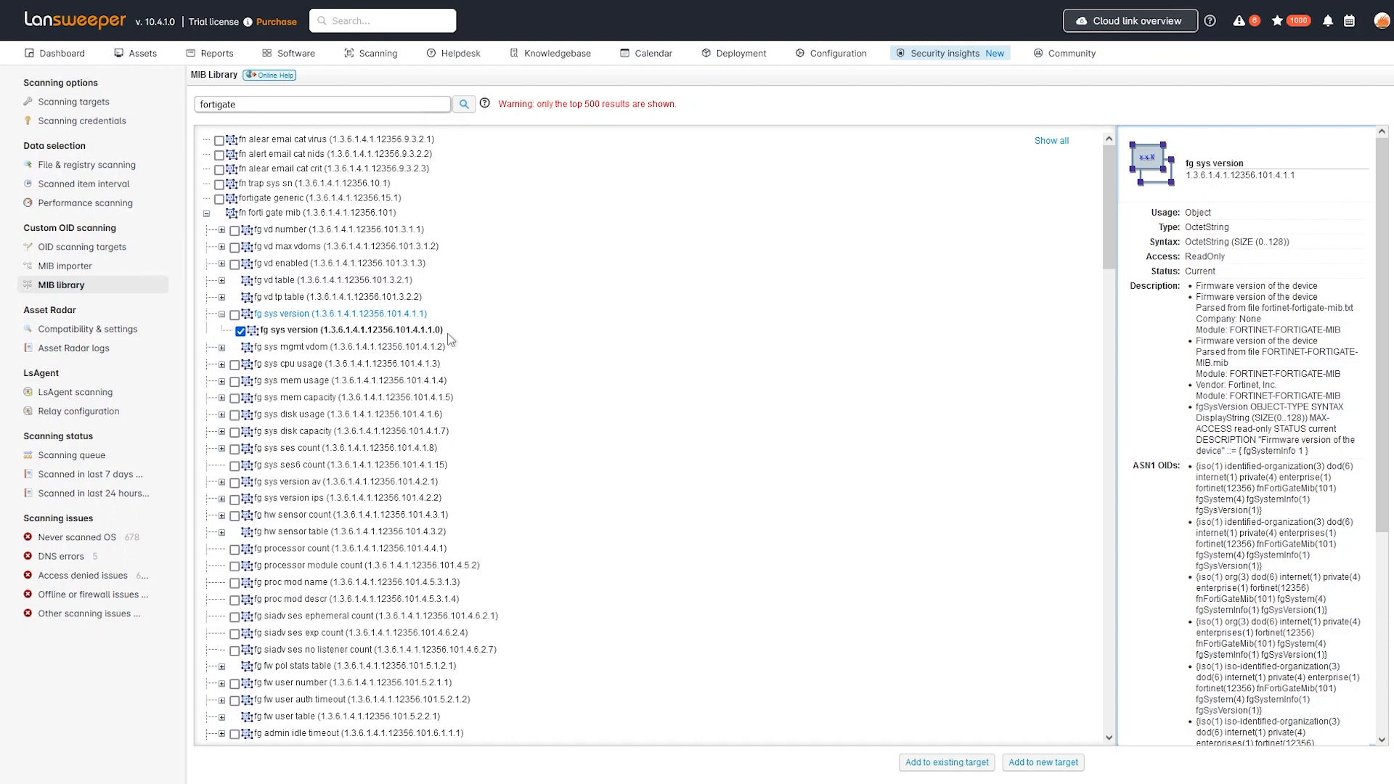
mouse_move(1003, 720)
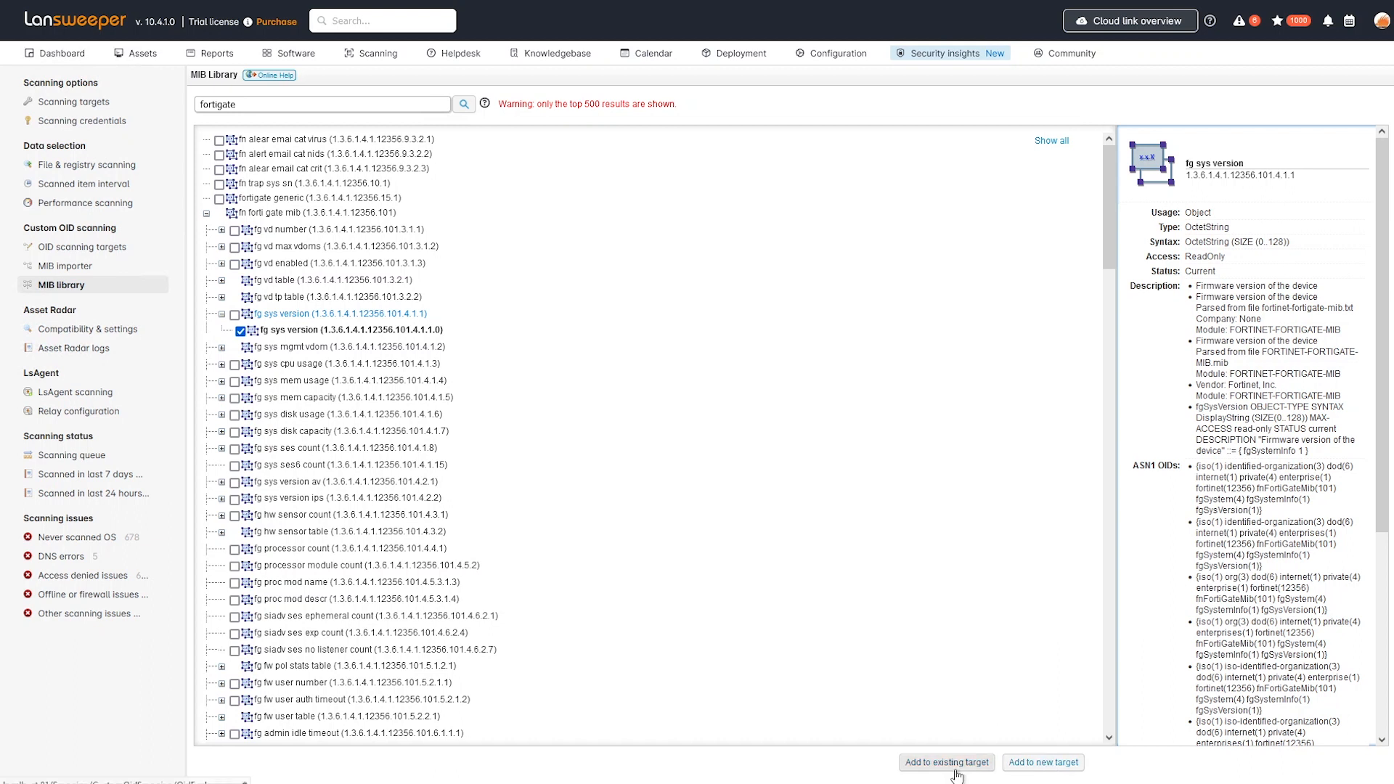
mouse_move(1042, 762)
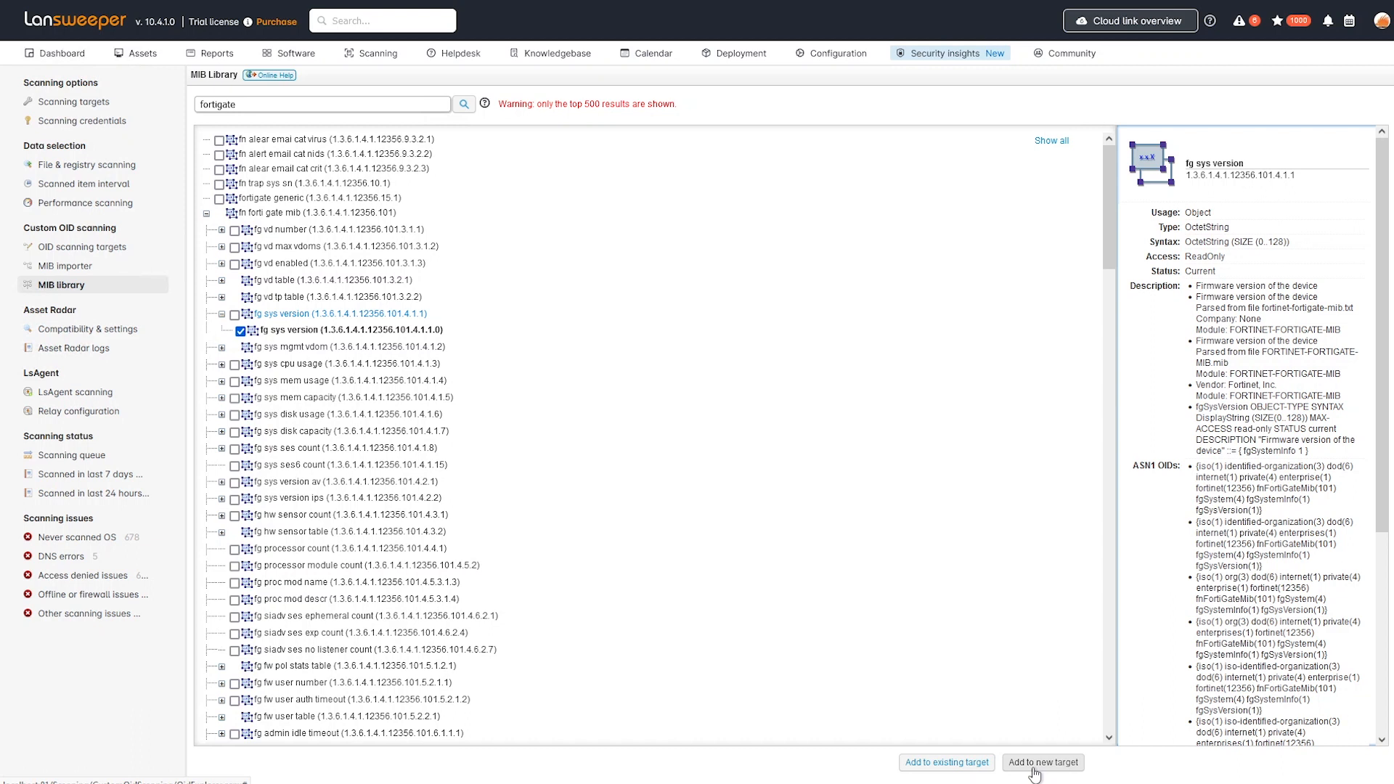
mouse_move(643, 589)
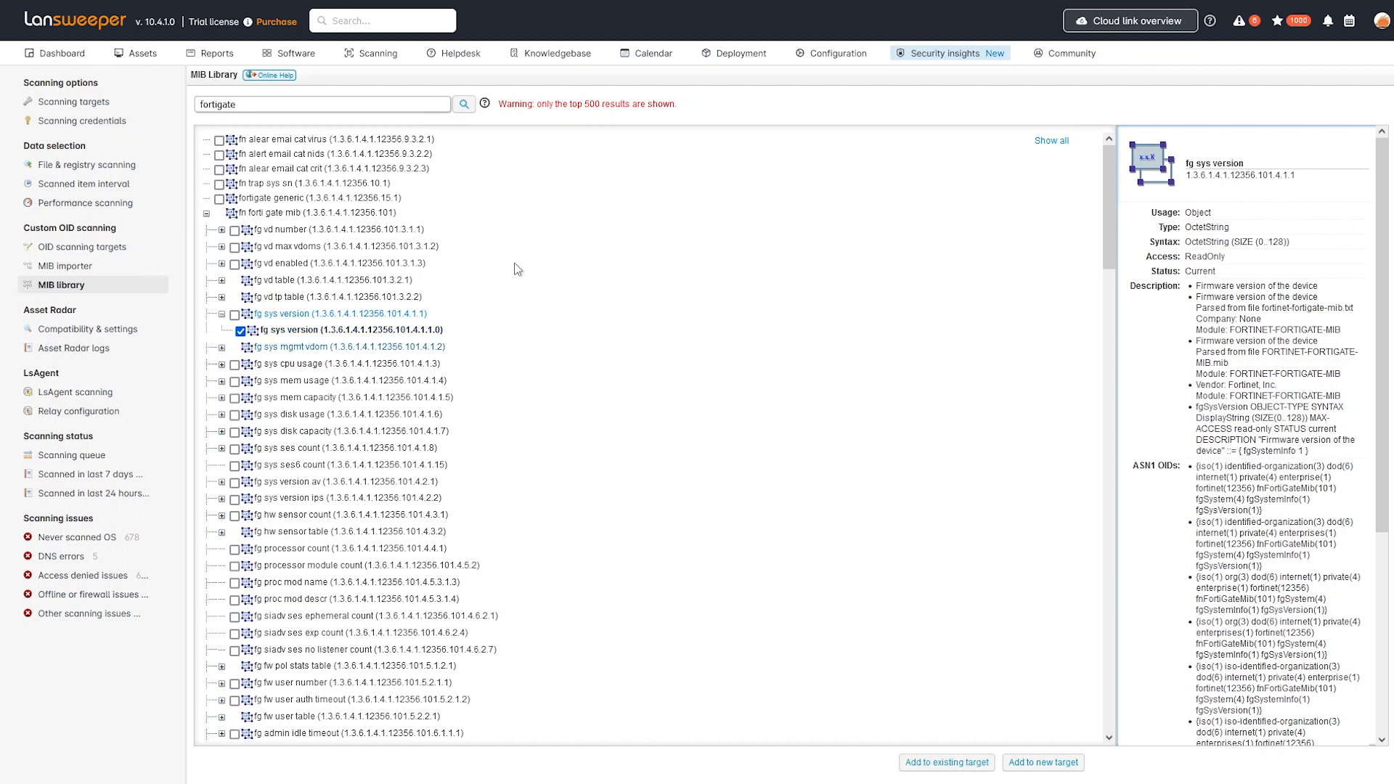
mouse_move(623, 346)
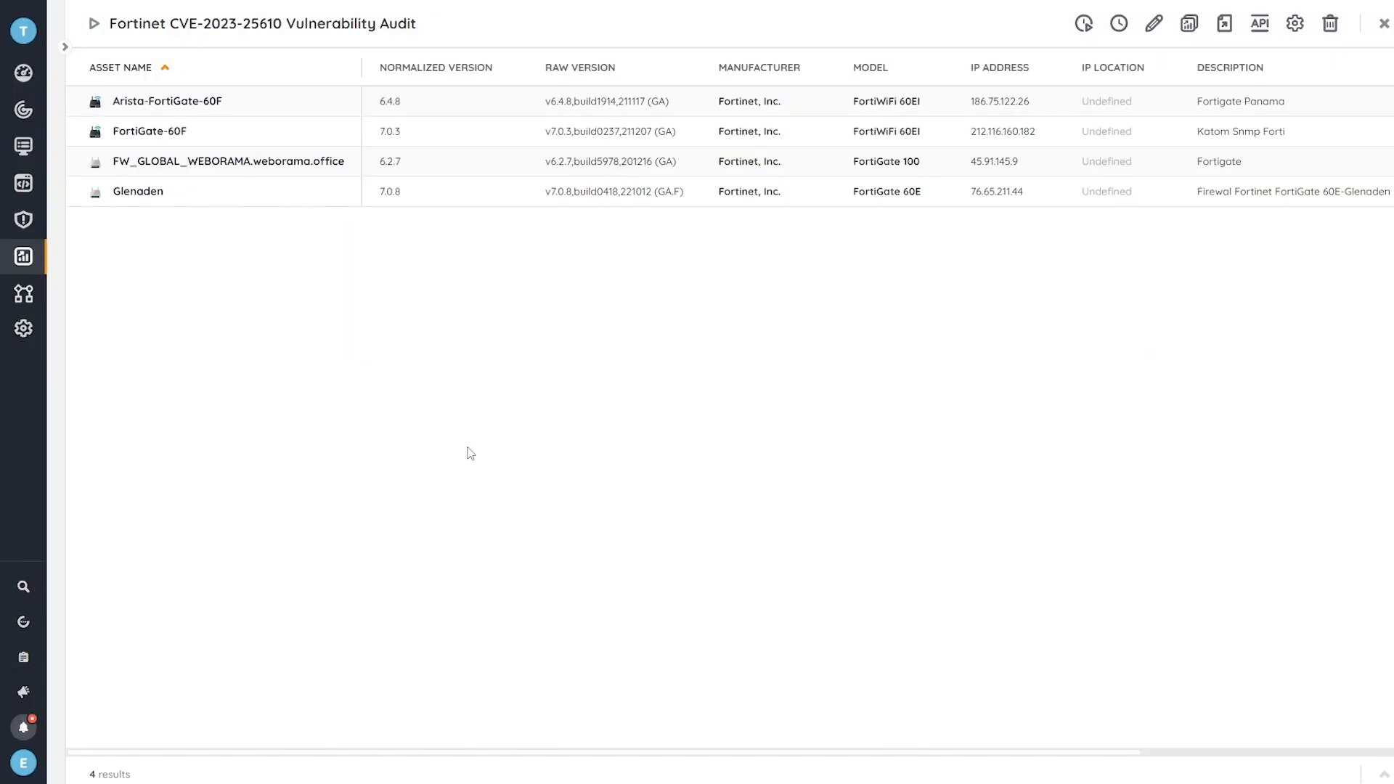
mouse_move(218, 349)
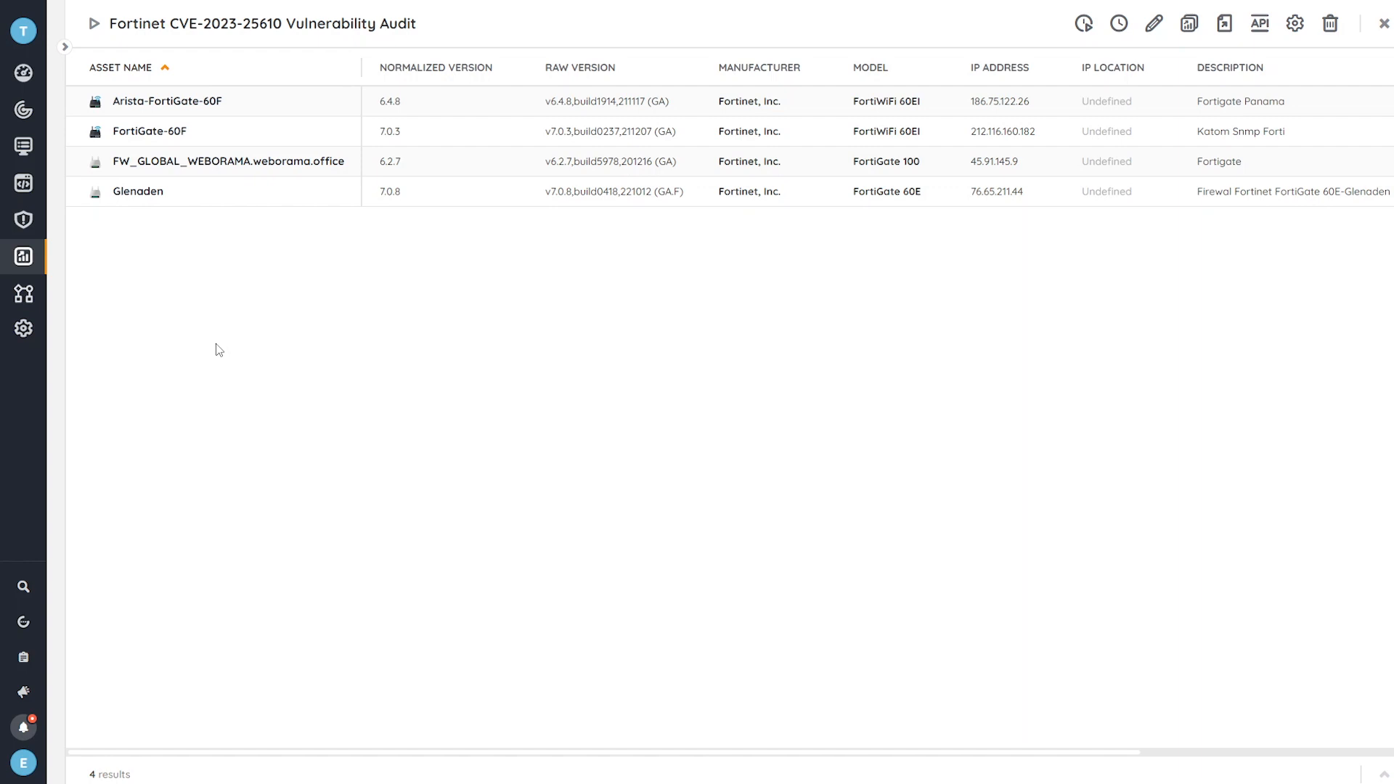
mouse_move(44, 233)
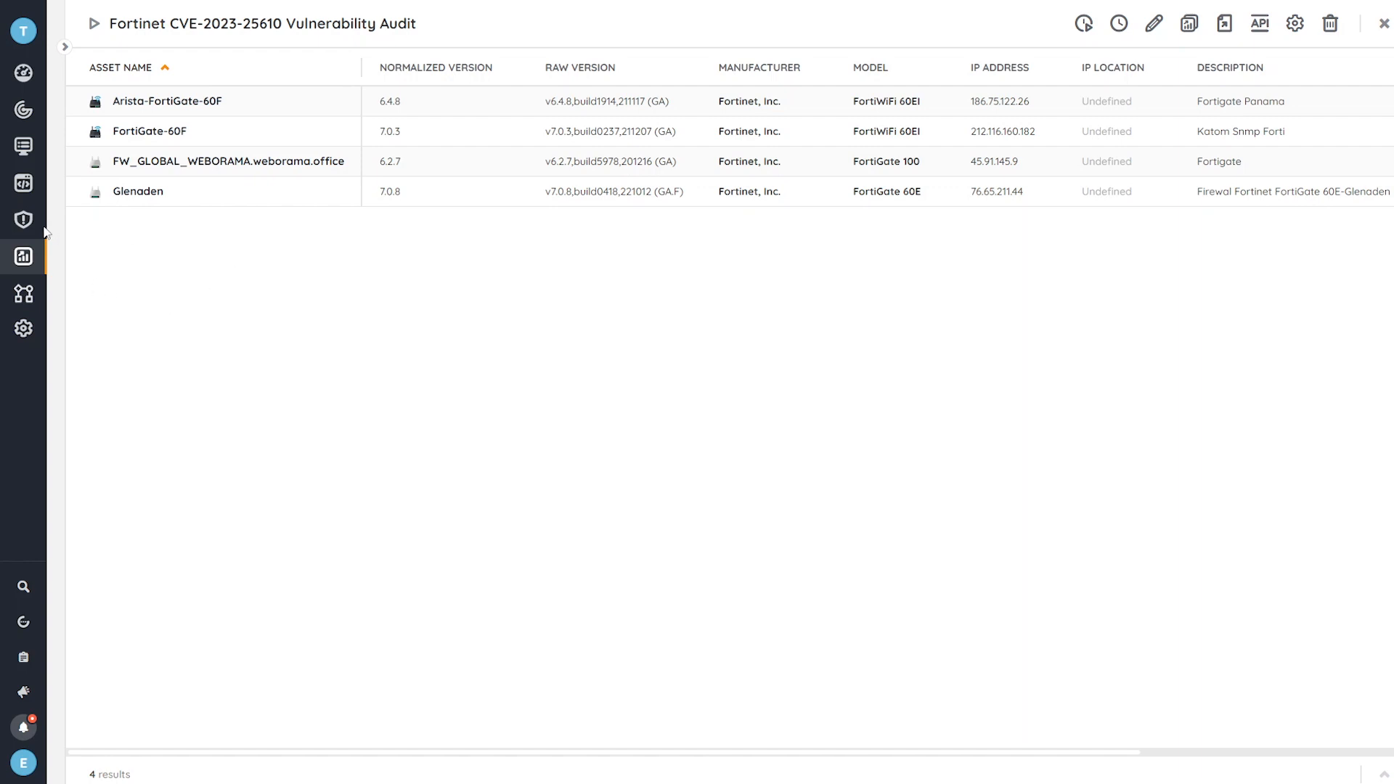
Leave the Fortinet audit report for the All reports list
click(24, 257)
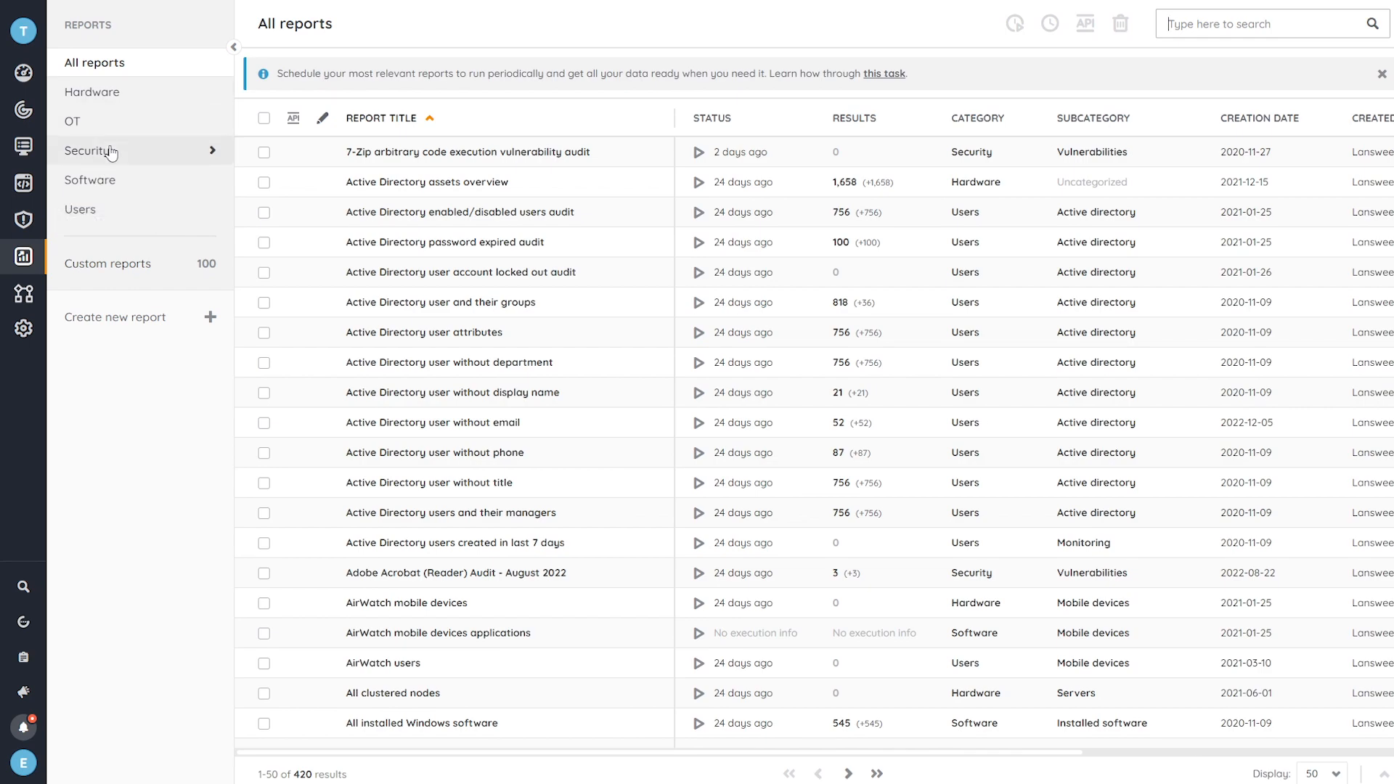
Filter reports to Security > Vulnerabilities and open the Fortinet CVE-2023-25610 Vulnerability Audit
click(90, 151)
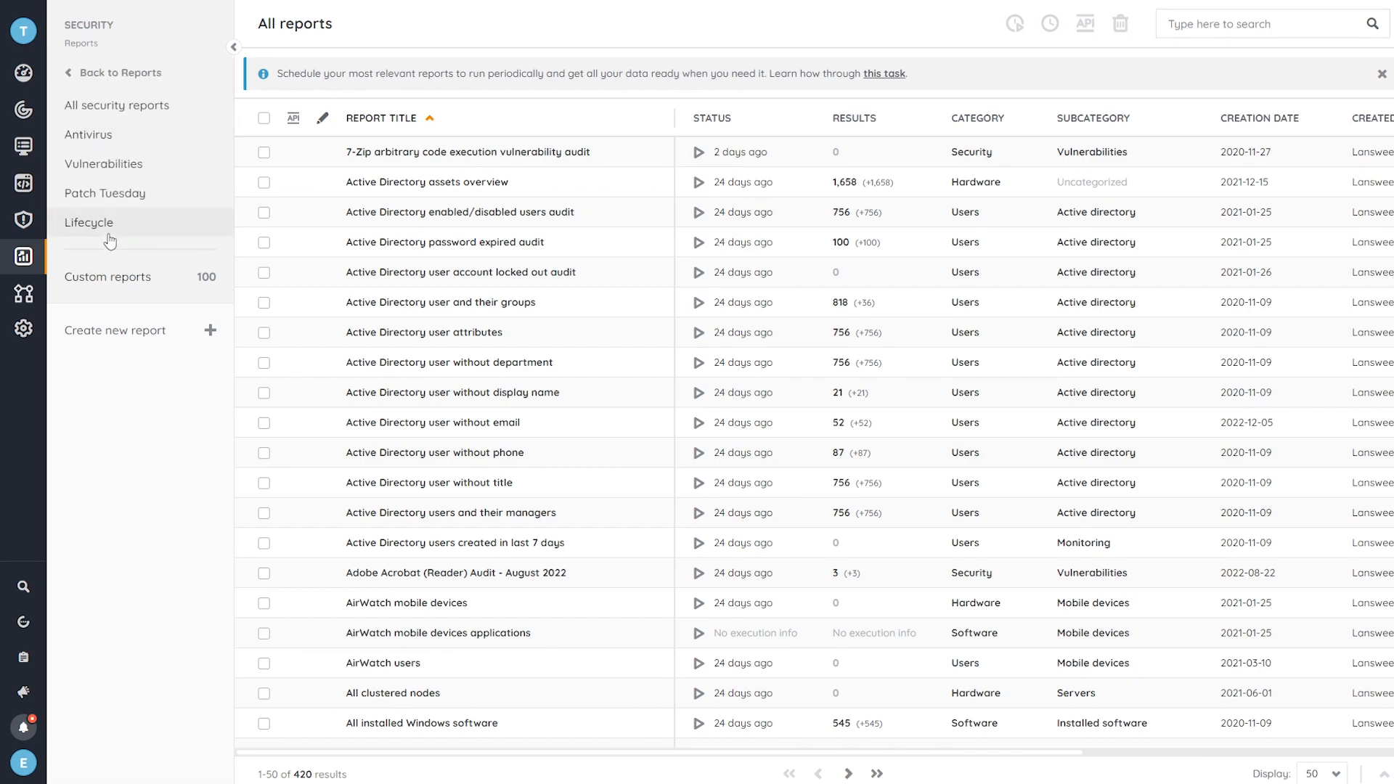
click(103, 163)
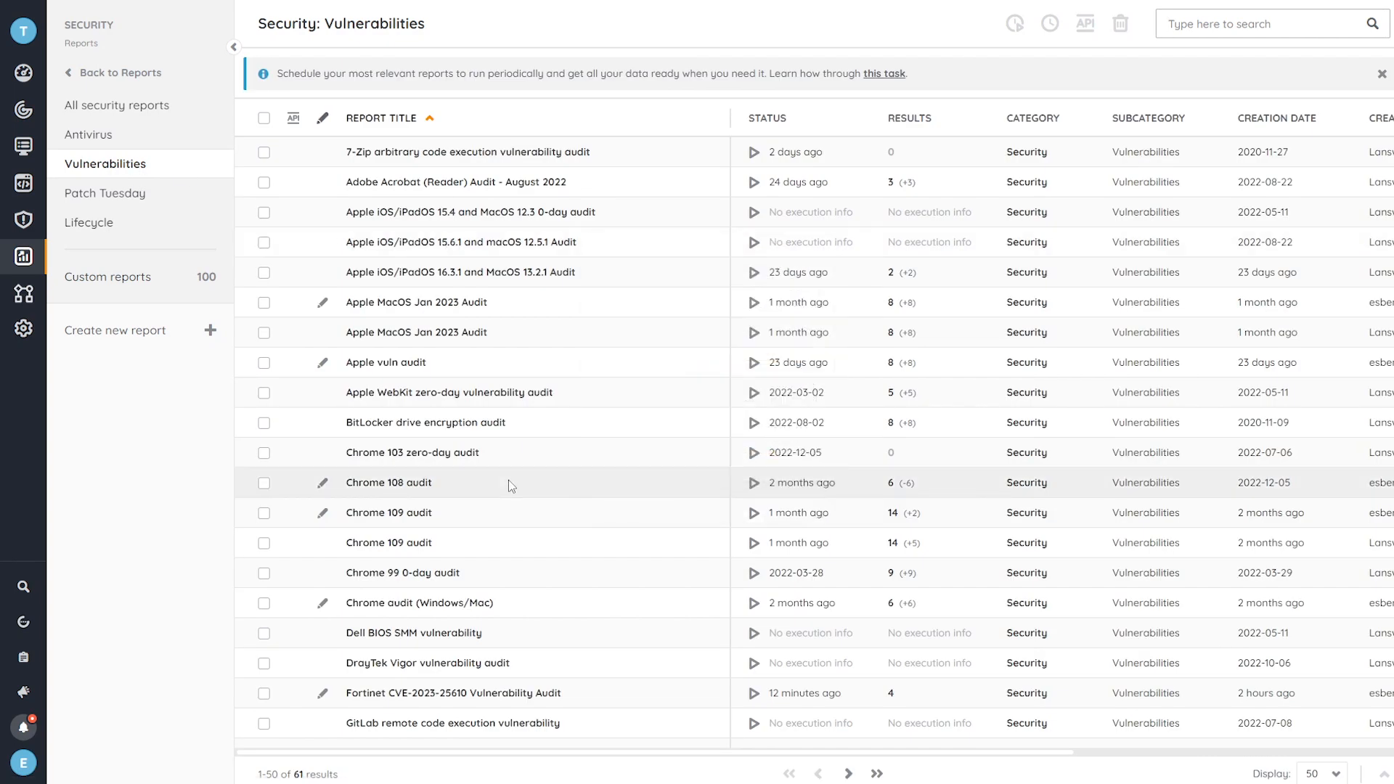
scroll(down, 3)
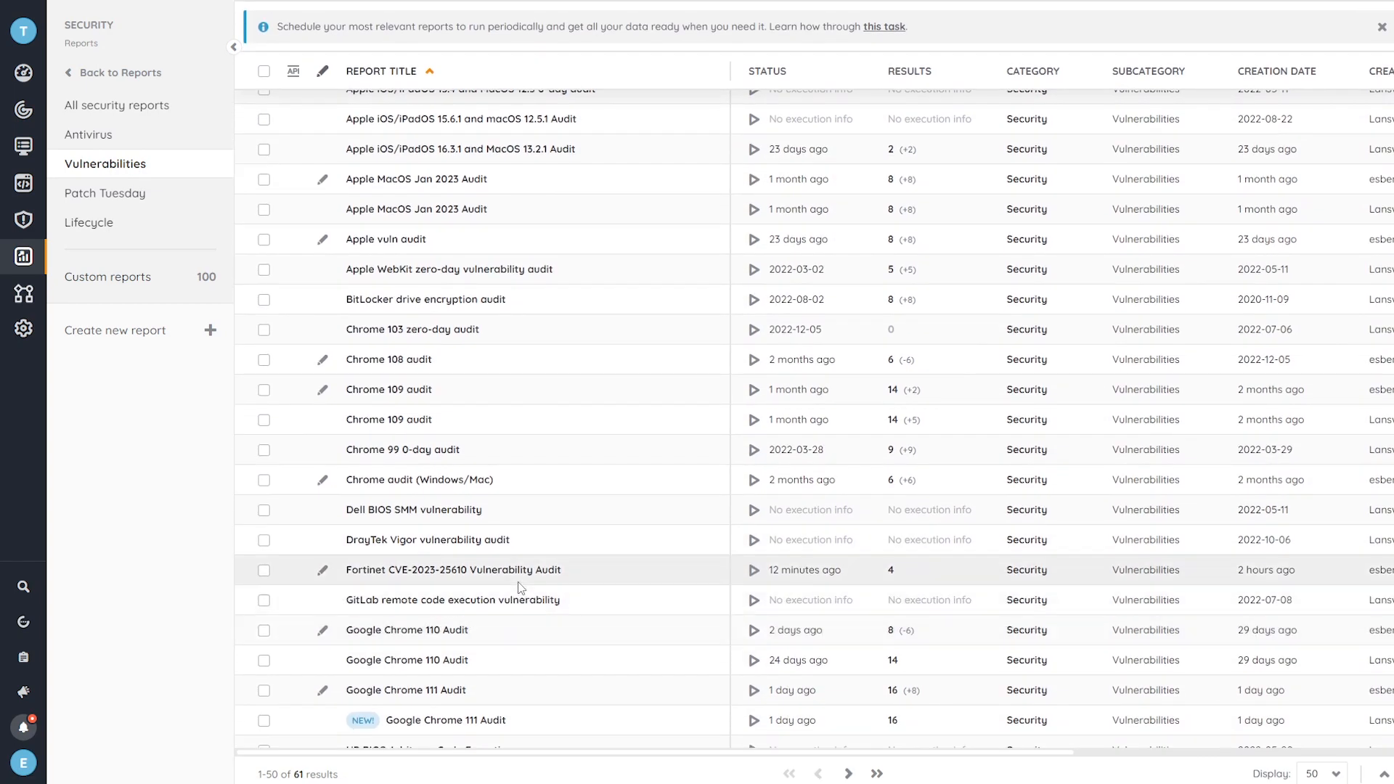
click(455, 570)
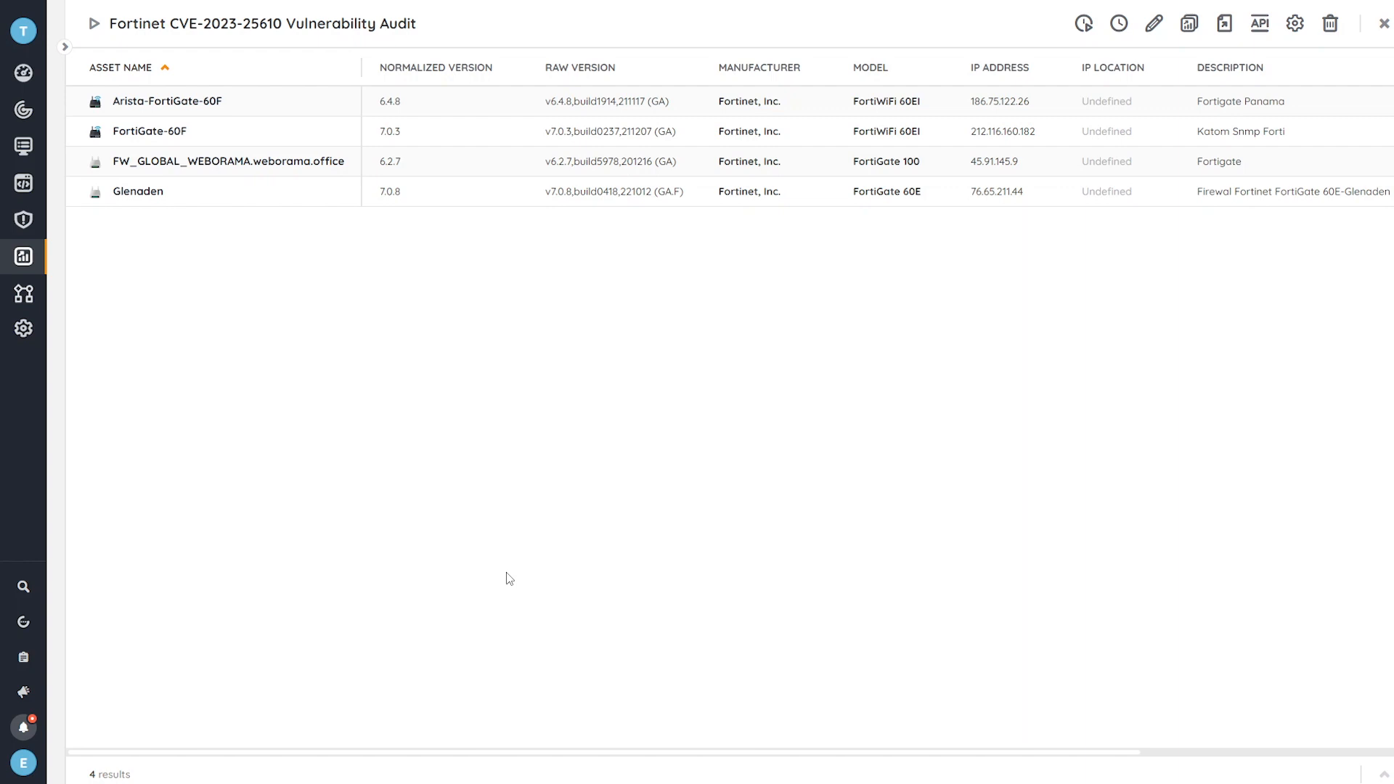
mouse_move(254, 246)
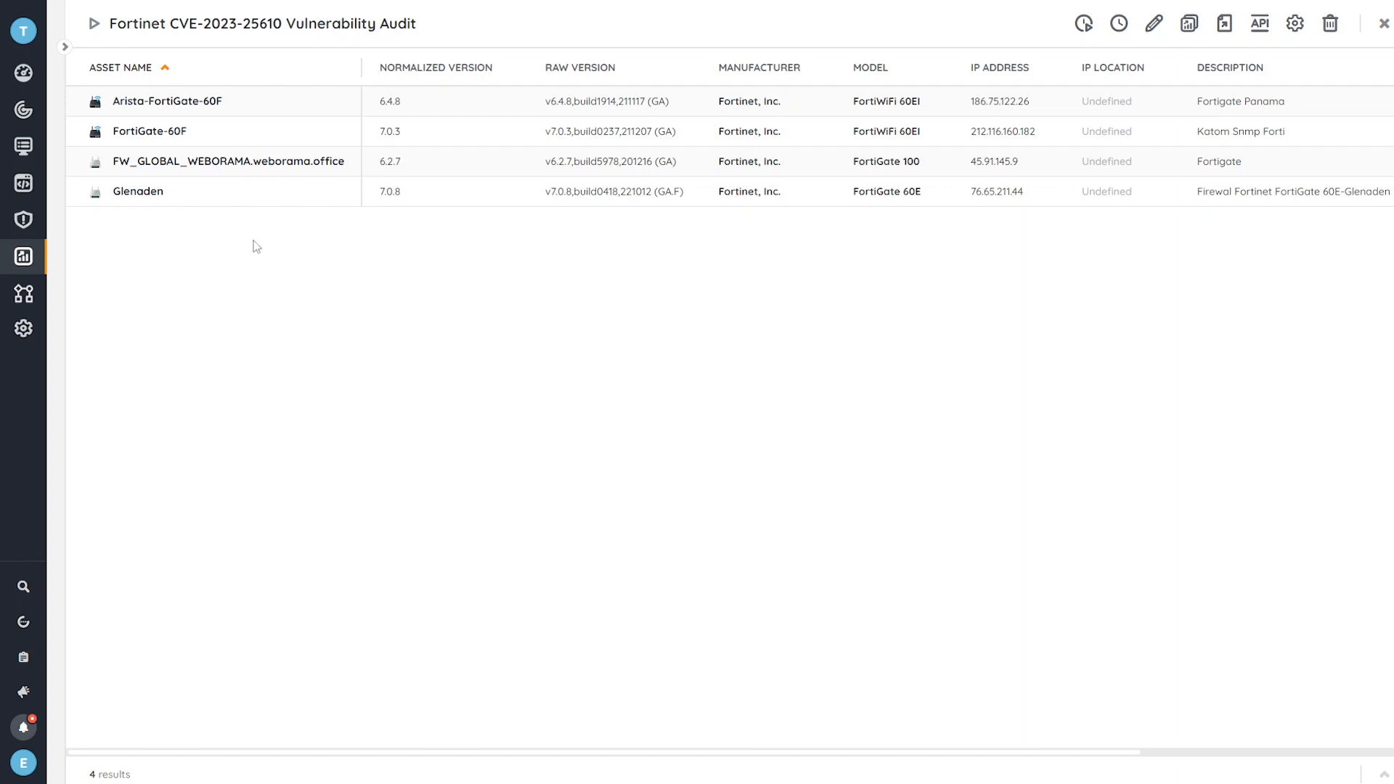
mouse_move(878, 243)
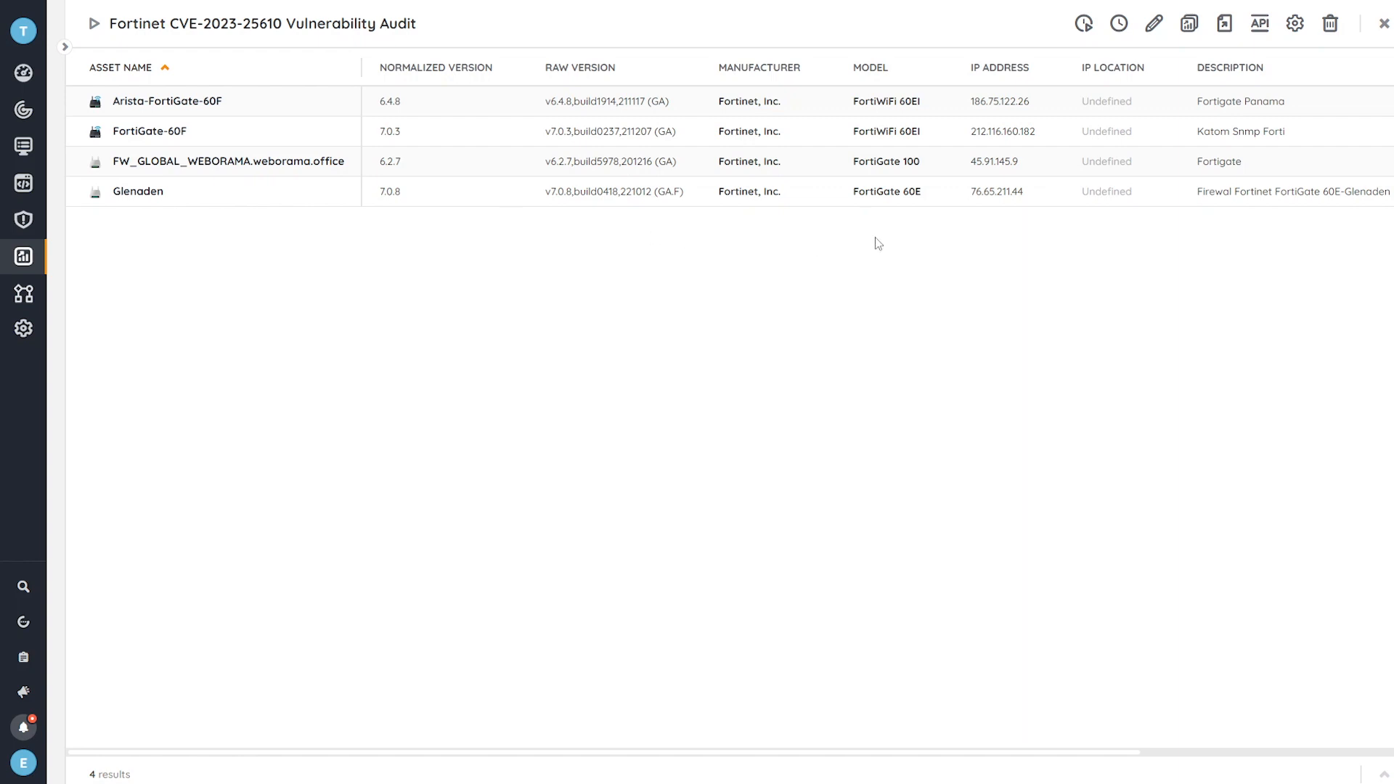
scroll(right, 3)
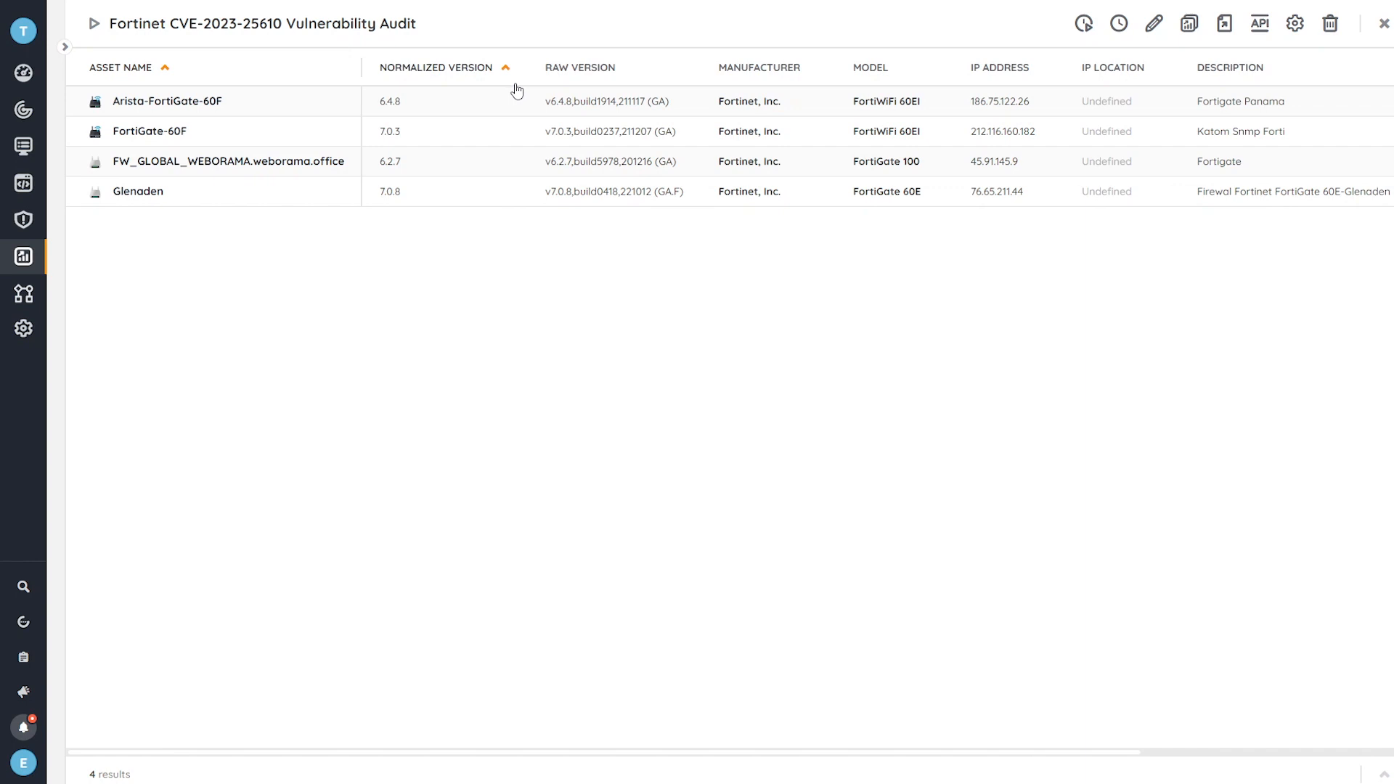
mouse_move(398, 311)
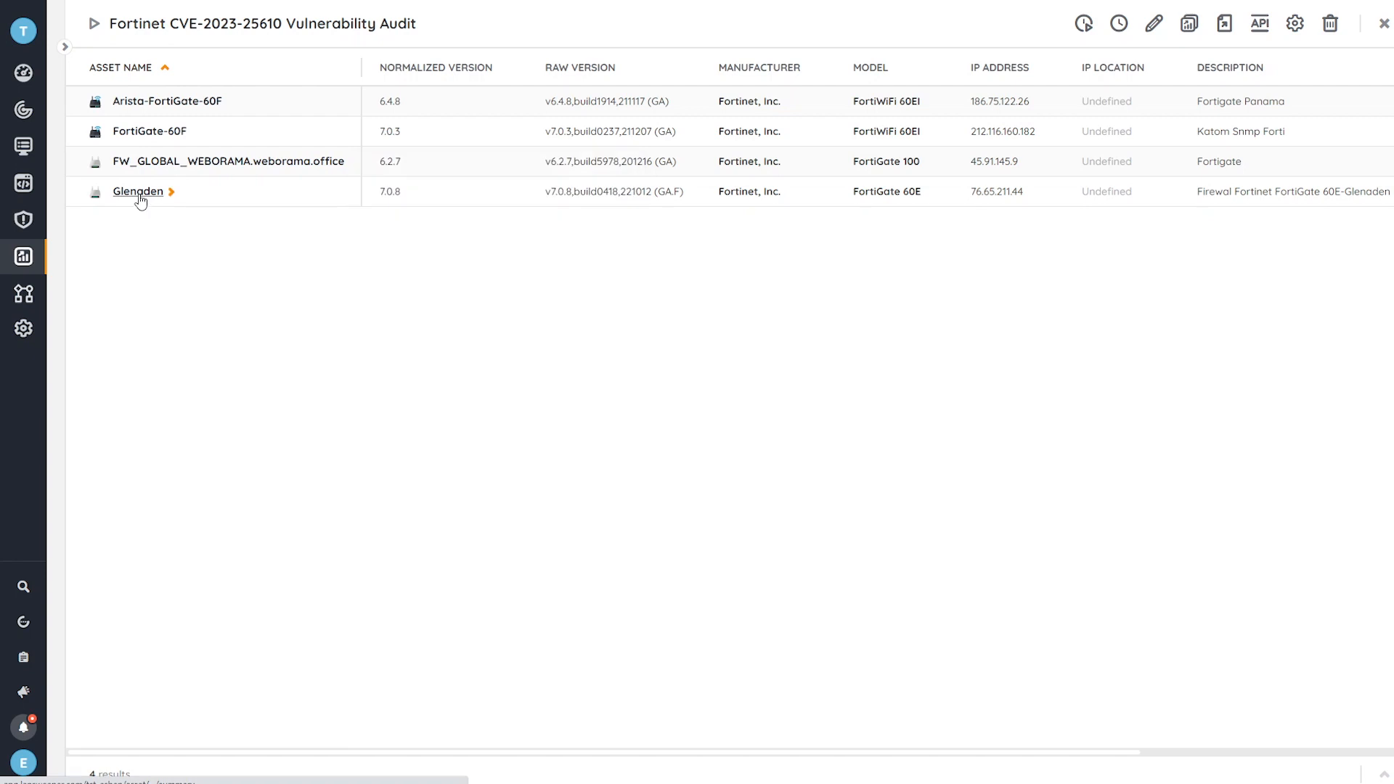
mouse_move(558, 398)
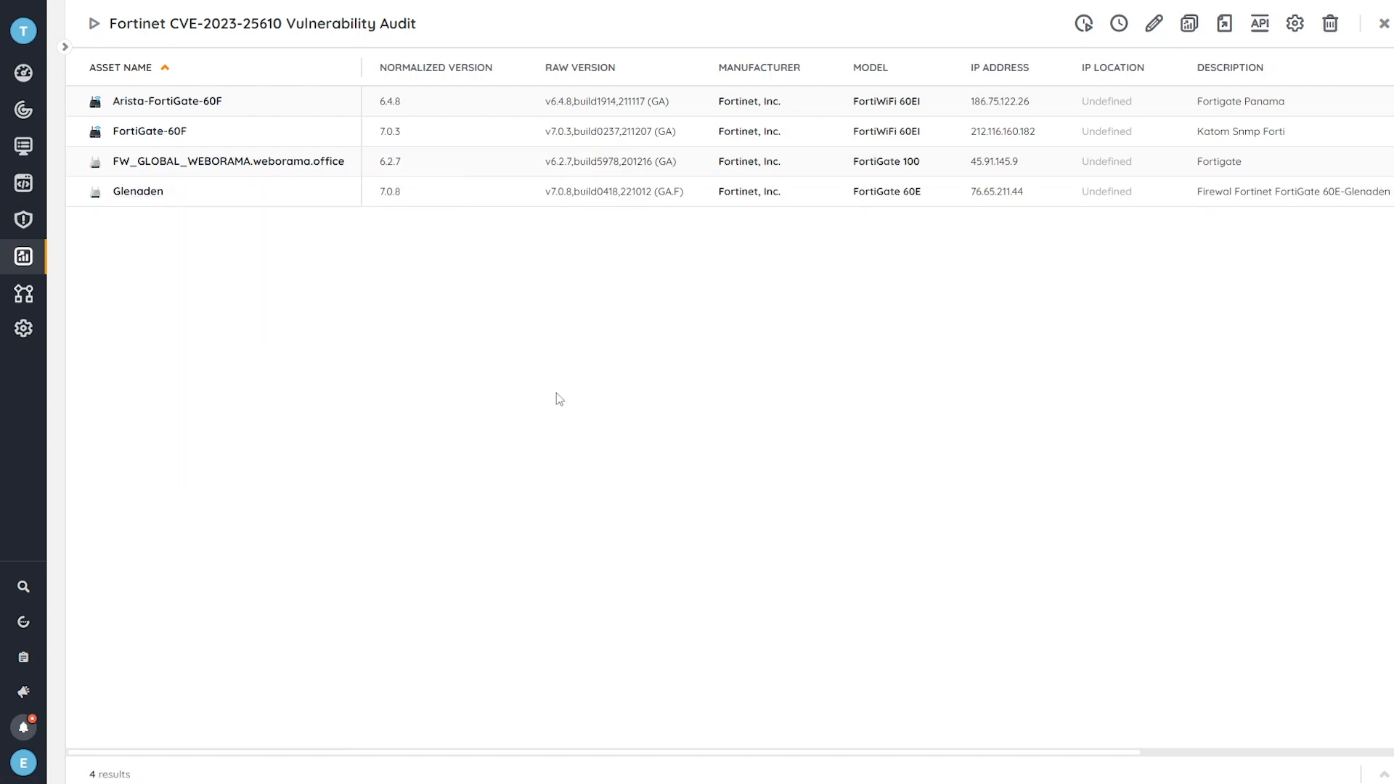